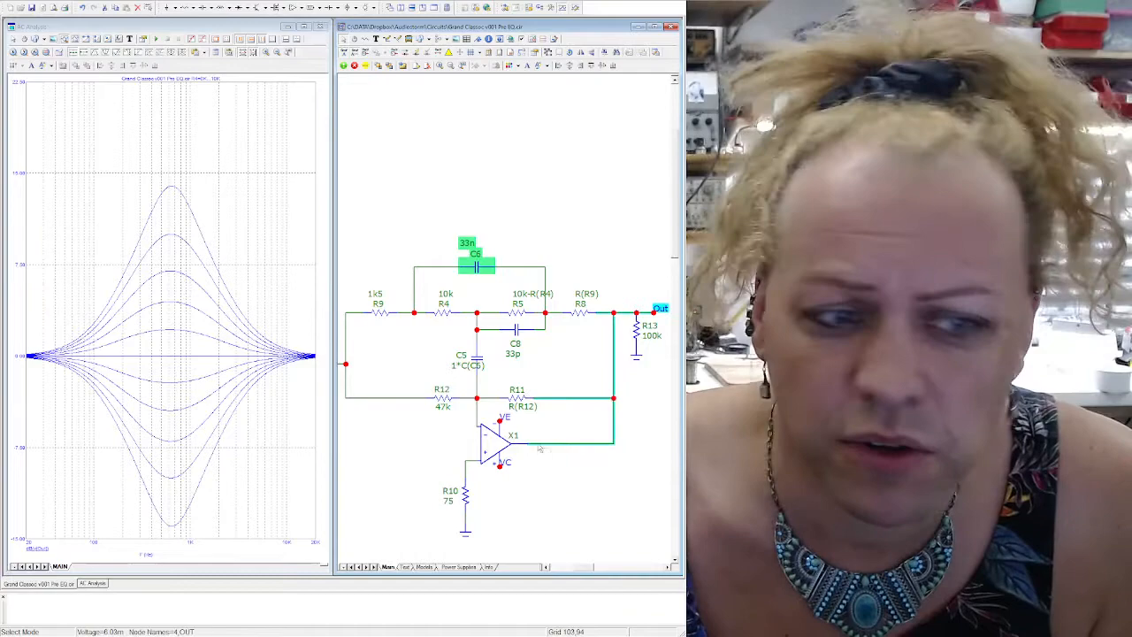
pyautogui.click(442, 398)
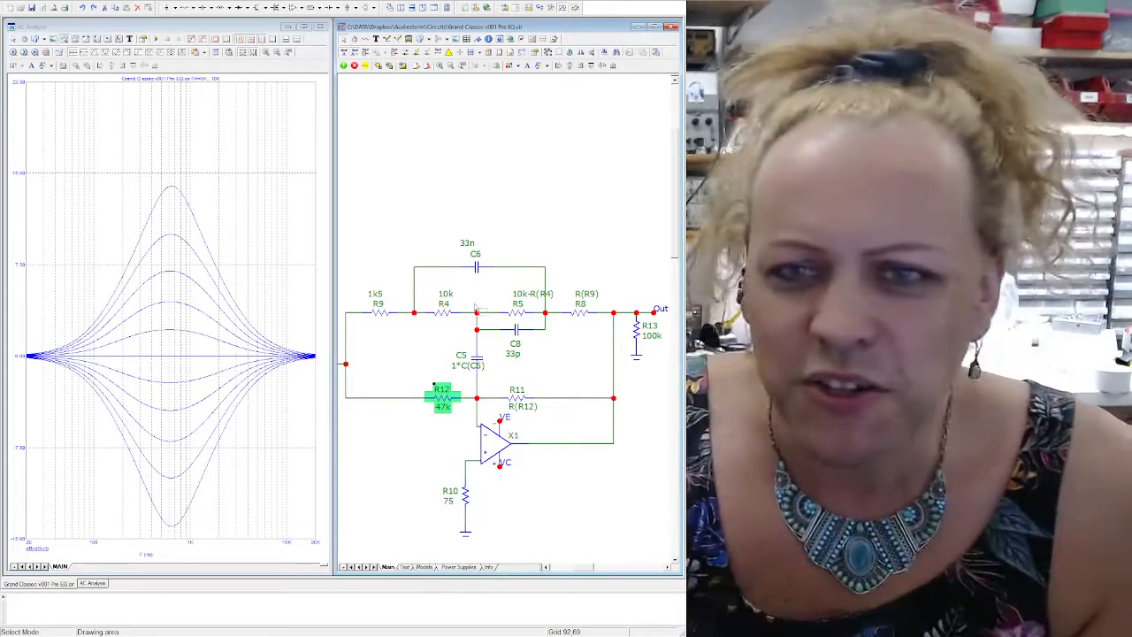
pyautogui.moveTo(601, 443)
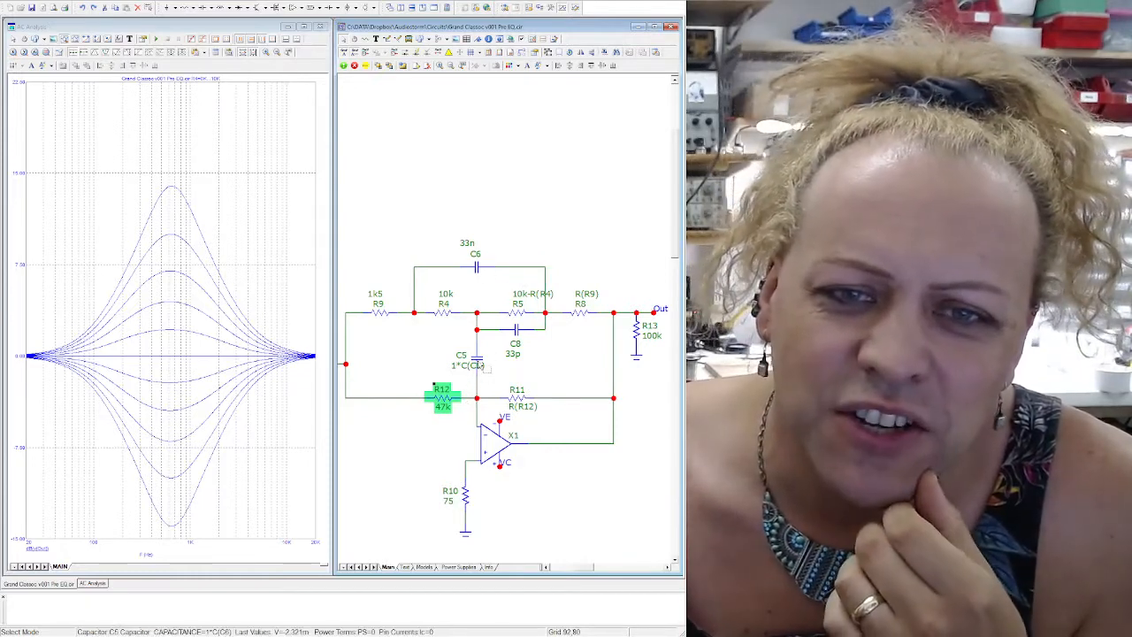
pyautogui.click(462, 360)
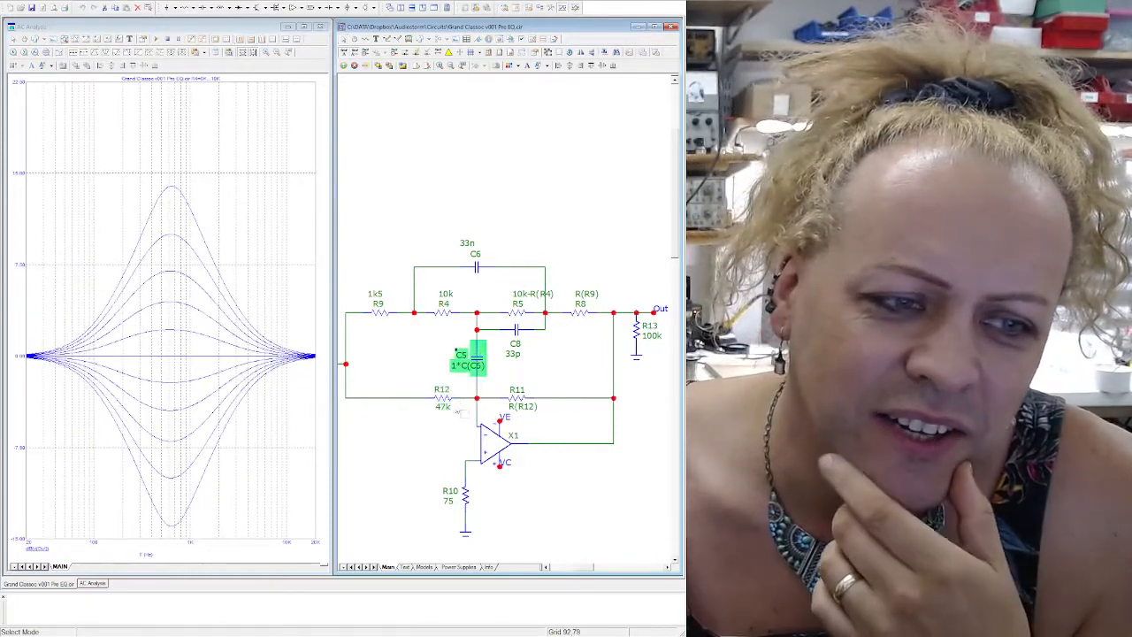